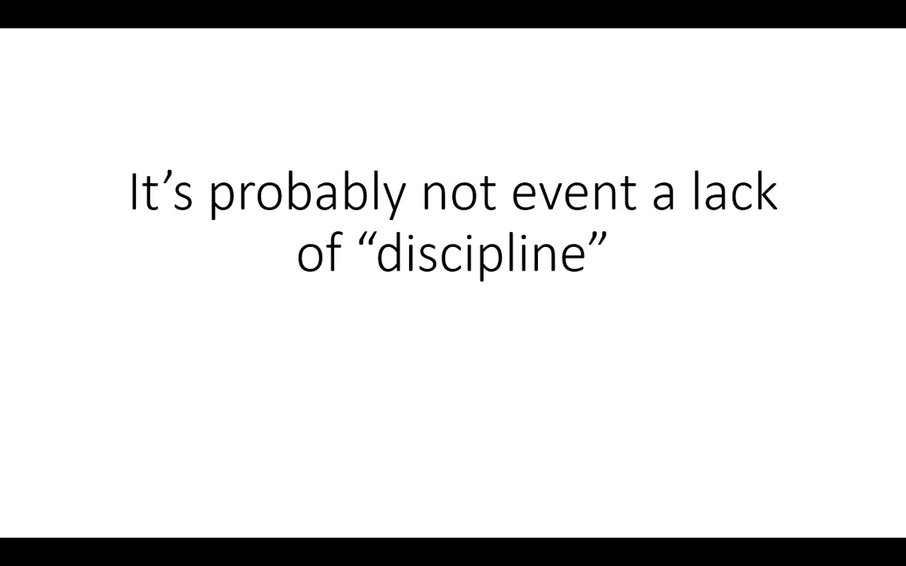
{"action": "key", "text": "Right"}
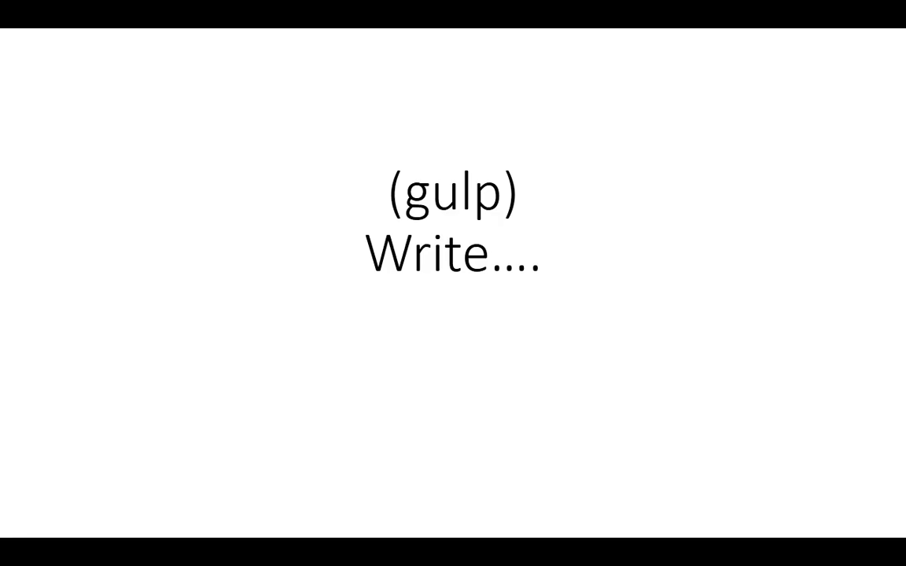
{"action": "key", "text": "Right"}
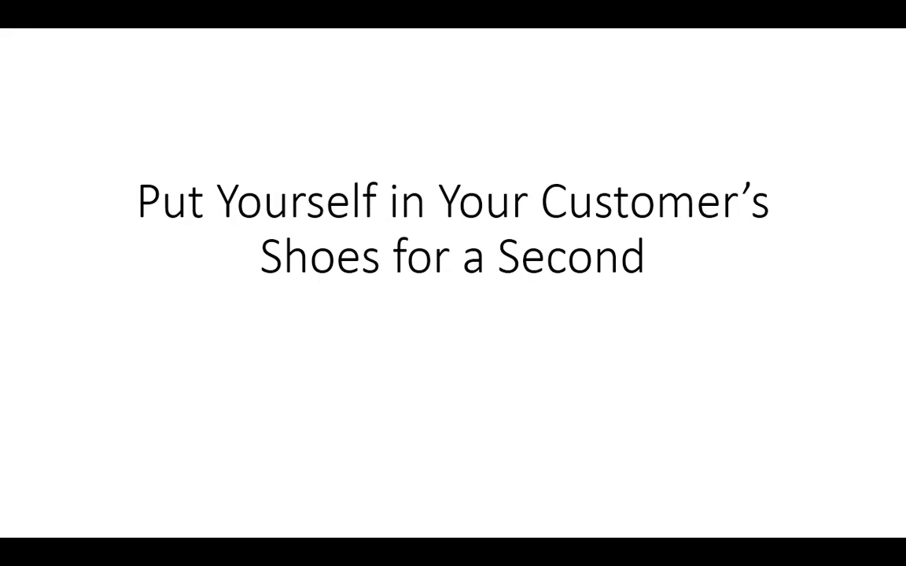
{"action": "key", "text": "Right"}
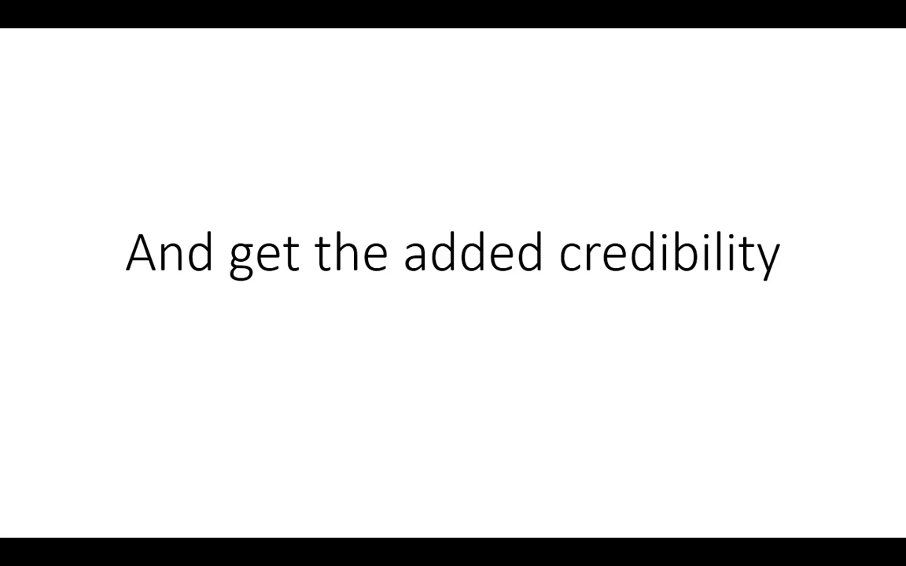
{"action": "key", "text": "right"}
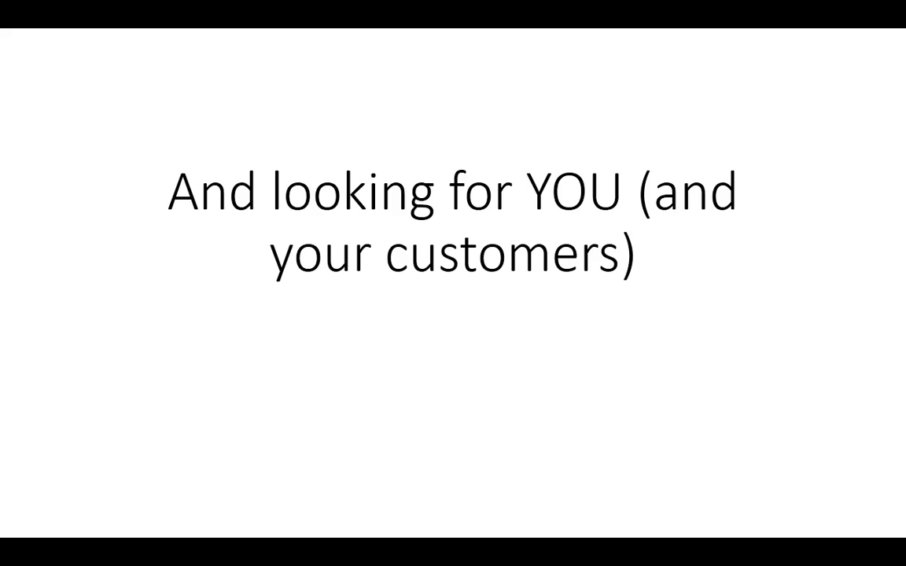
{"action": "key", "text": "right"}
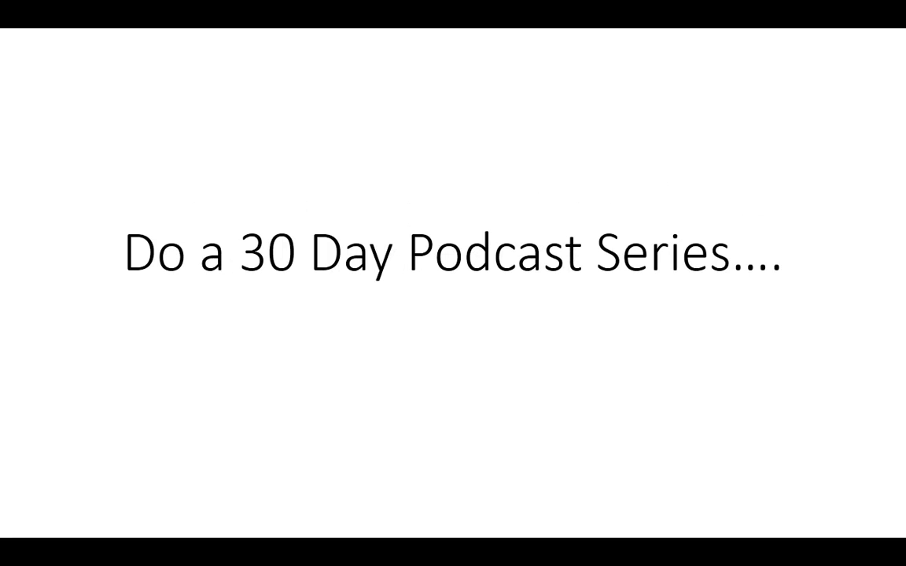
{"action": "key", "text": "Right"}
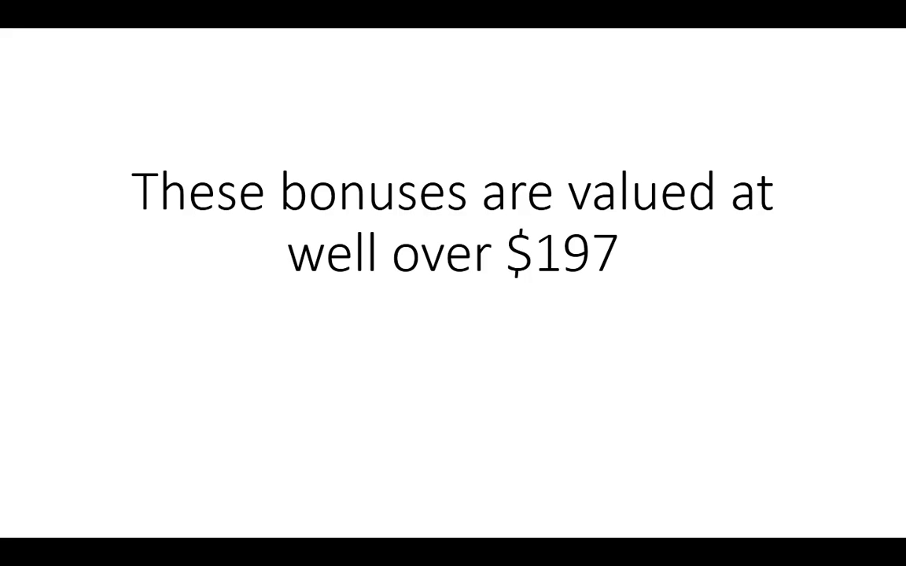
{"action": "key", "text": "Right"}
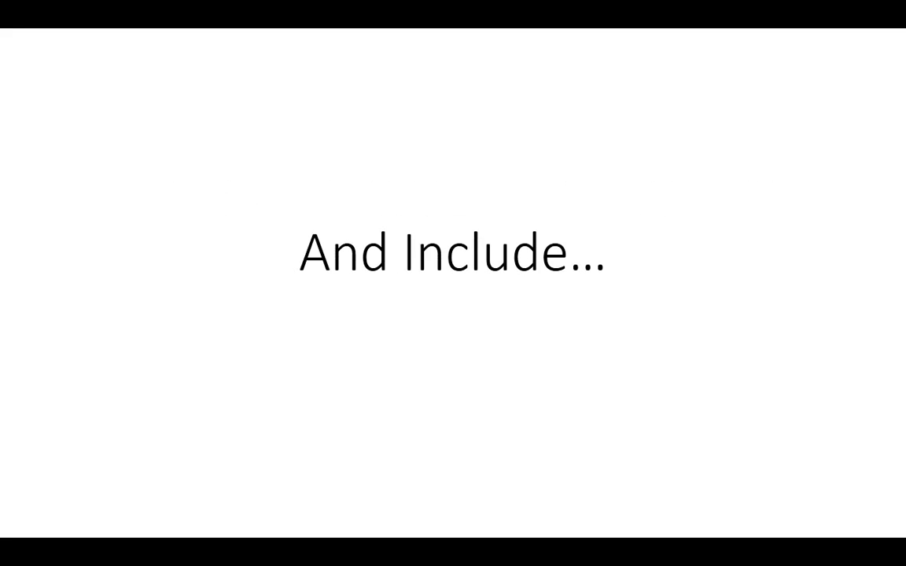